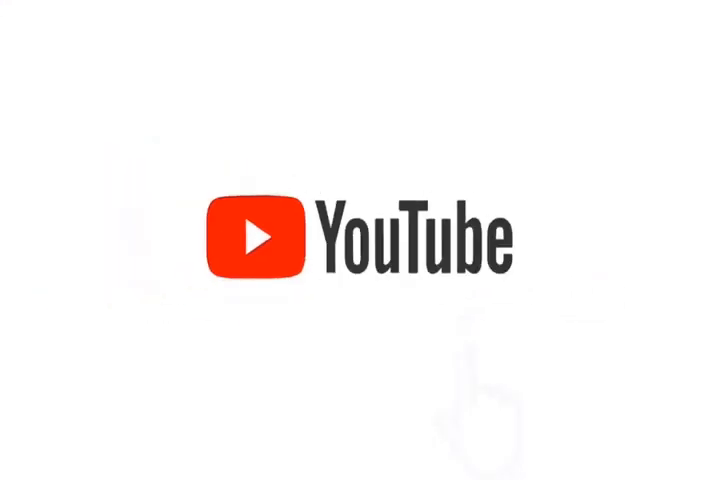
{"action": "left_click", "coordinate": [470, 280]}
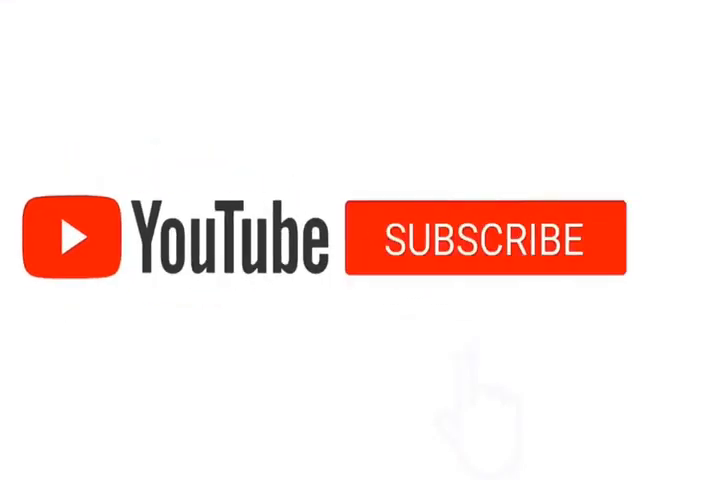
{"action": "left_click", "coordinate": [483, 242]}
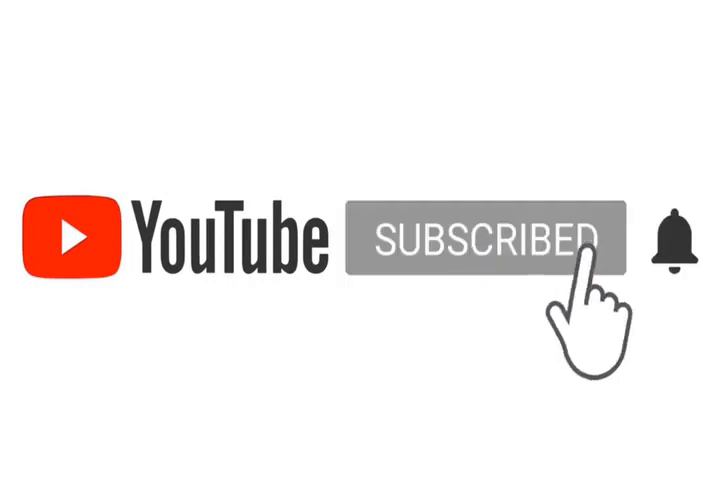